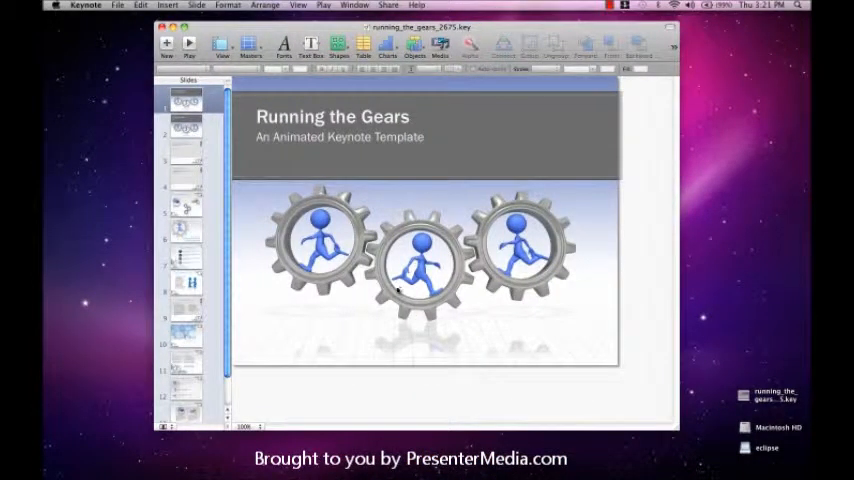
Select slide 2, 'Static Slide Page', with the running gears graphic.
left_click(189, 43)
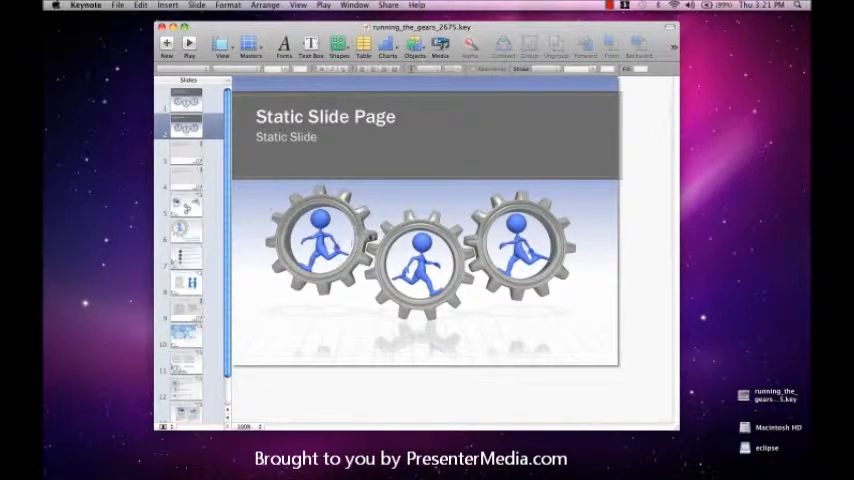
Open the master behind the gears graphic and delete the gears video.
right_click(420, 255)
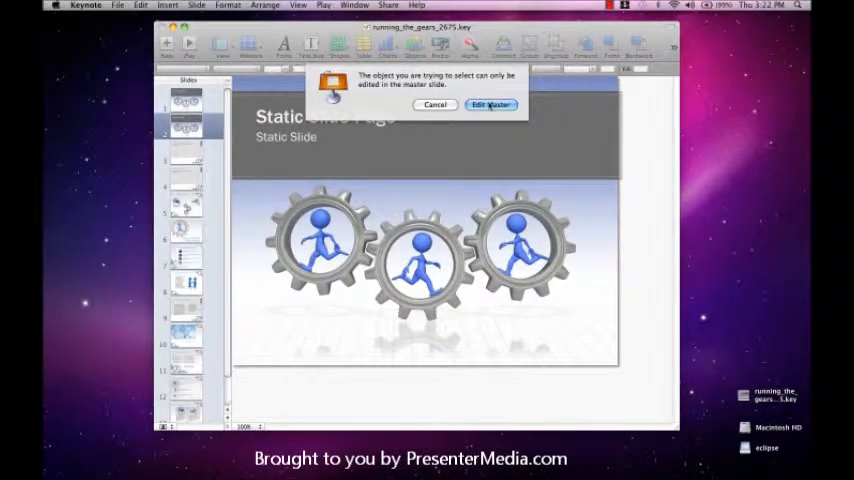
left_click(490, 105)
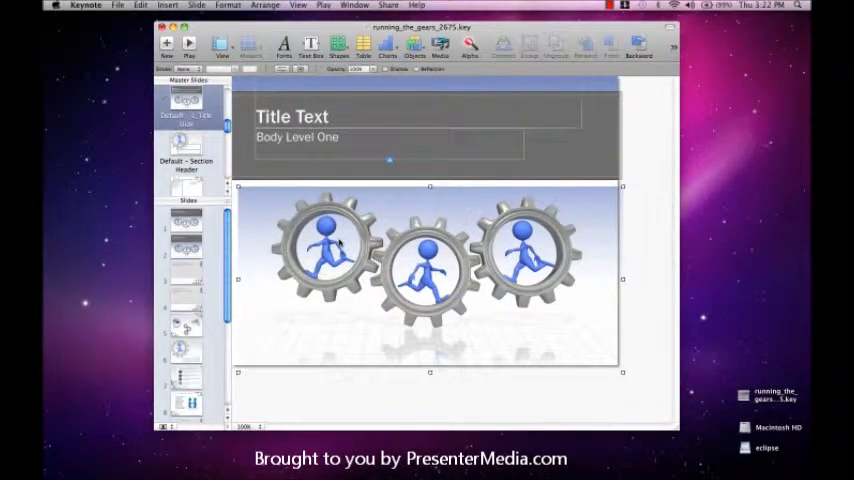
key("delete")
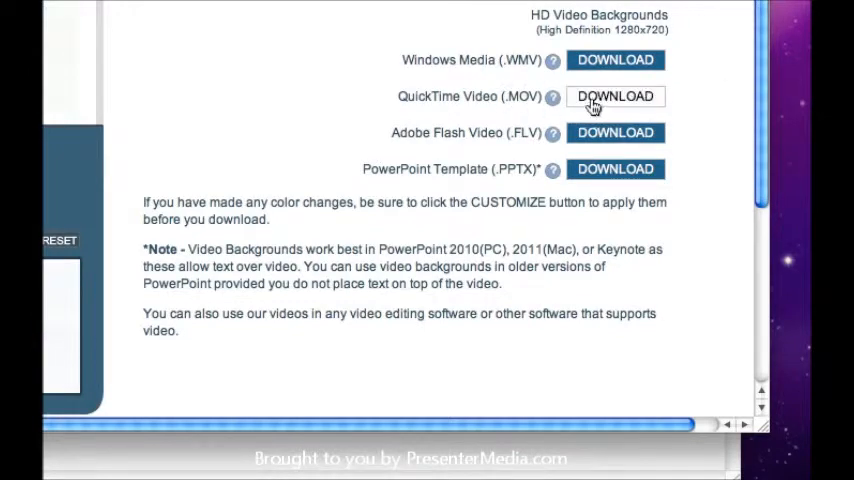
Download the QuickTime (.MOV) blue_streak_6109.mov and reveal it in Finder on the desktop.
left_click(615, 96)
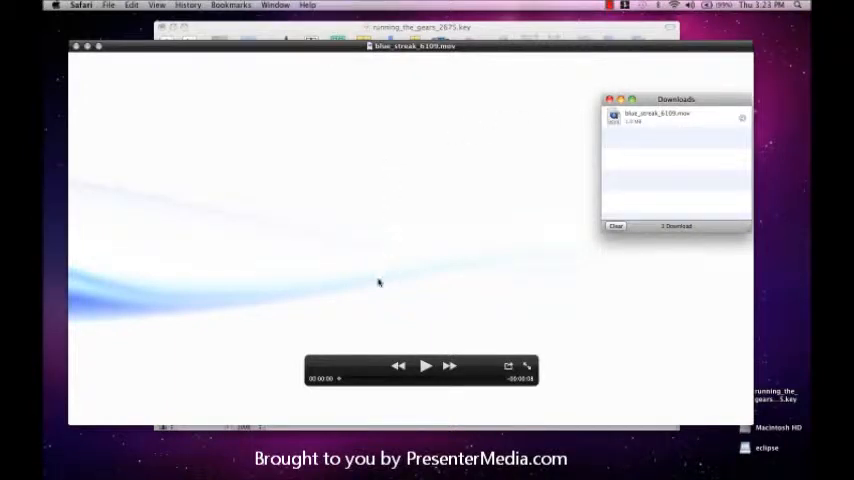
left_click(425, 365)
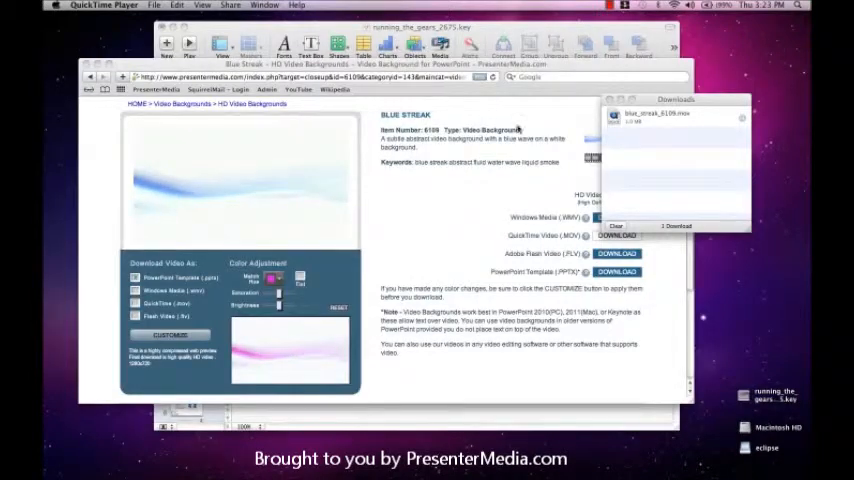
right_click(640, 117)
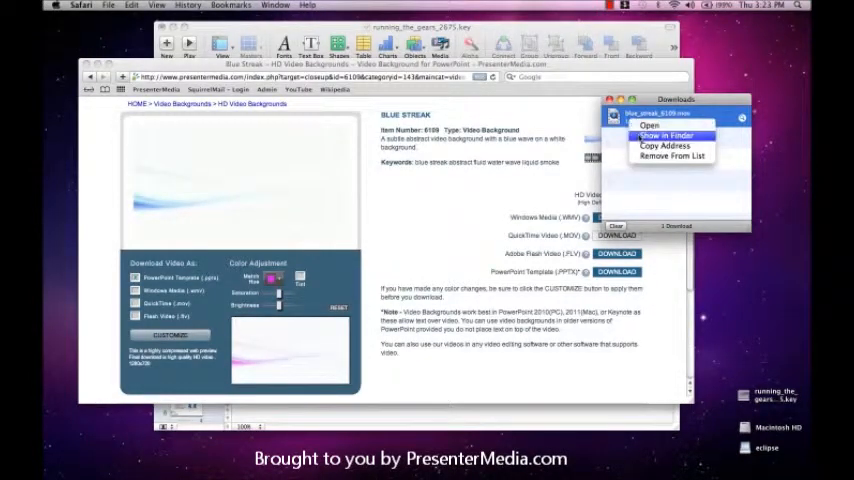
left_click(665, 135)
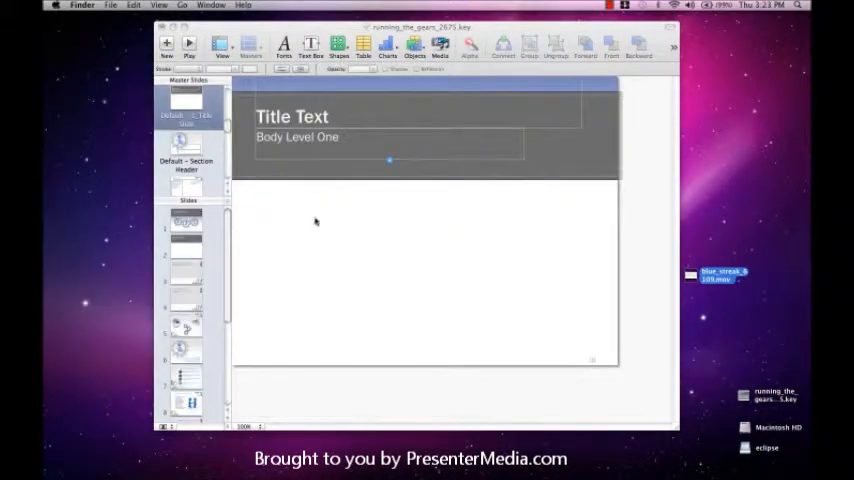
Insert blue_streak_6109.mov from the Desktop onto the title slide master.
left_click(420, 250)
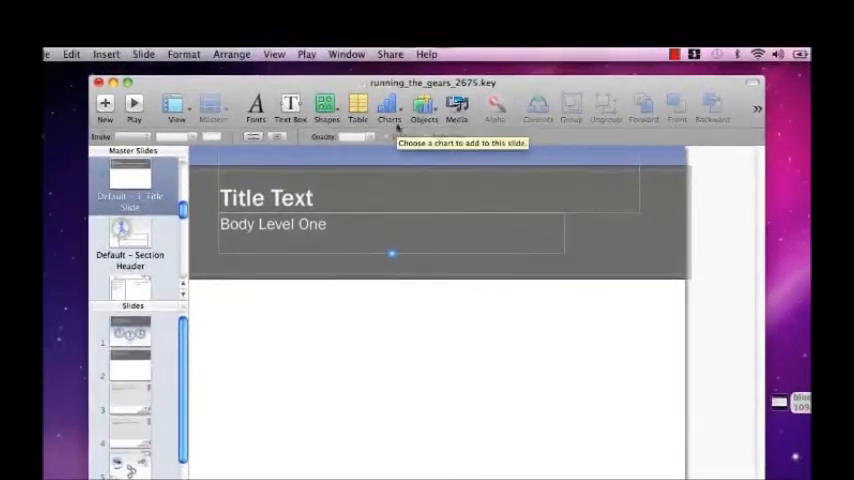
left_click(106, 53)
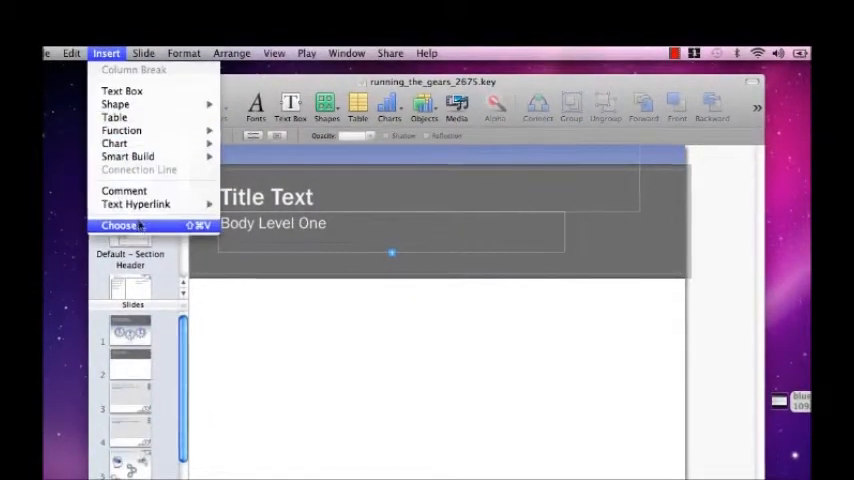
left_click(119, 225)
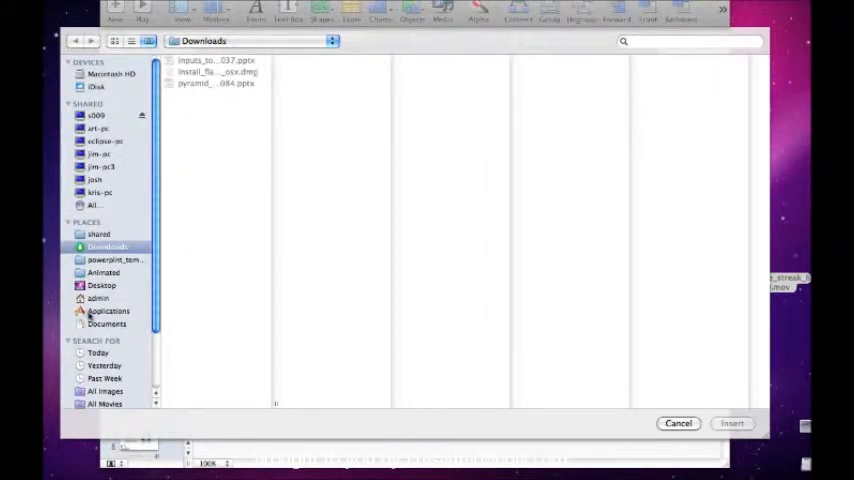
left_click(101, 285)
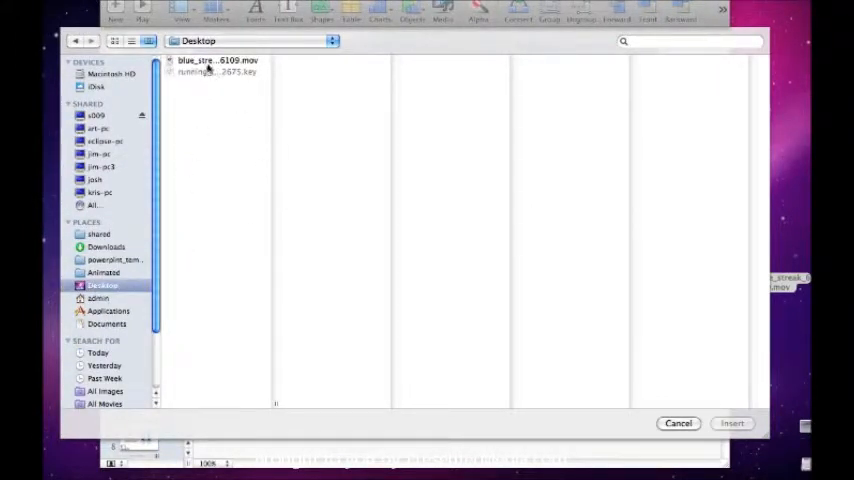
left_click(213, 60)
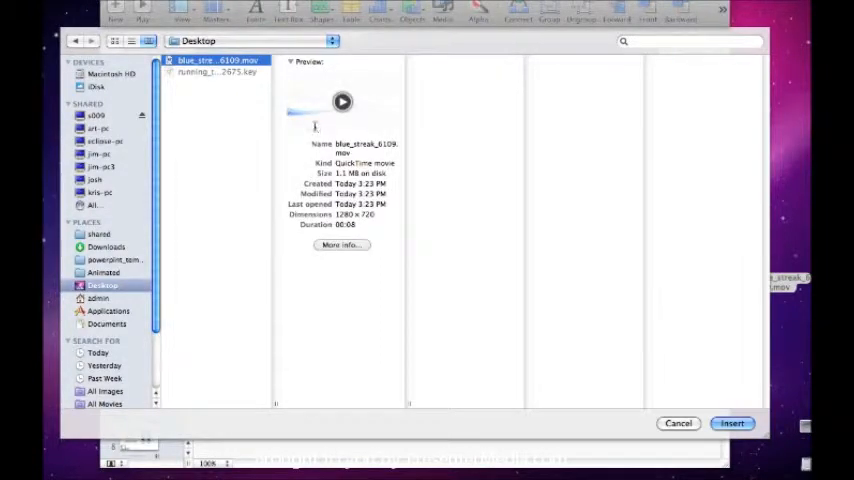
left_click(678, 423)
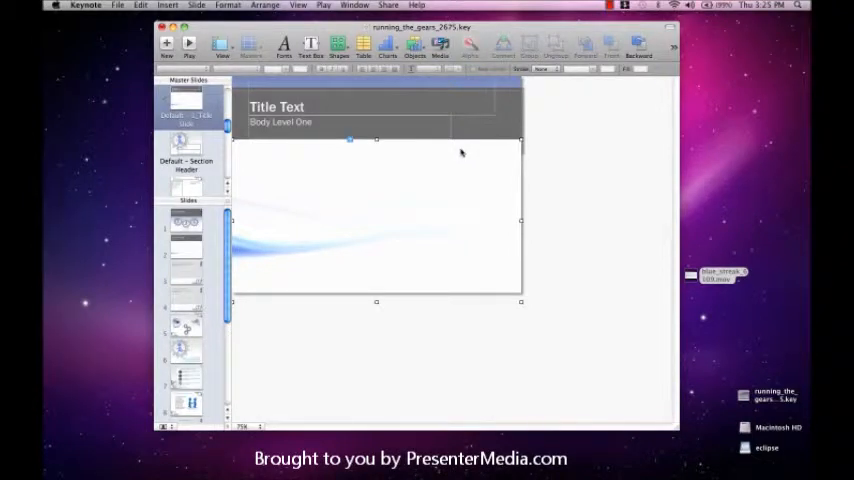
mouse_move(336, 165)
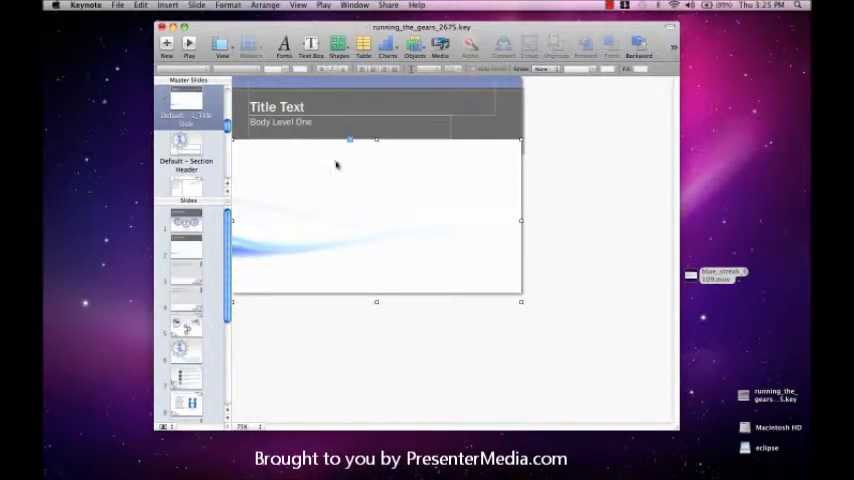
Send the blue streak movie to the back, behind the title and body areas.
right_click(350, 170)
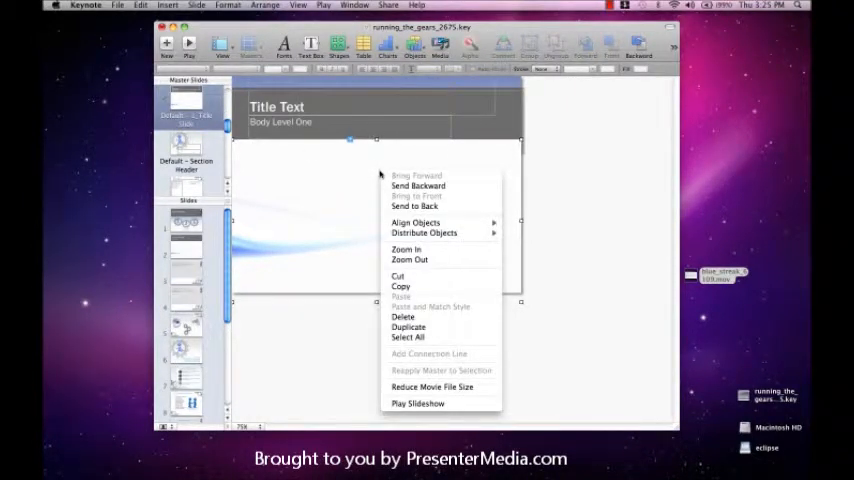
left_click(408, 208)
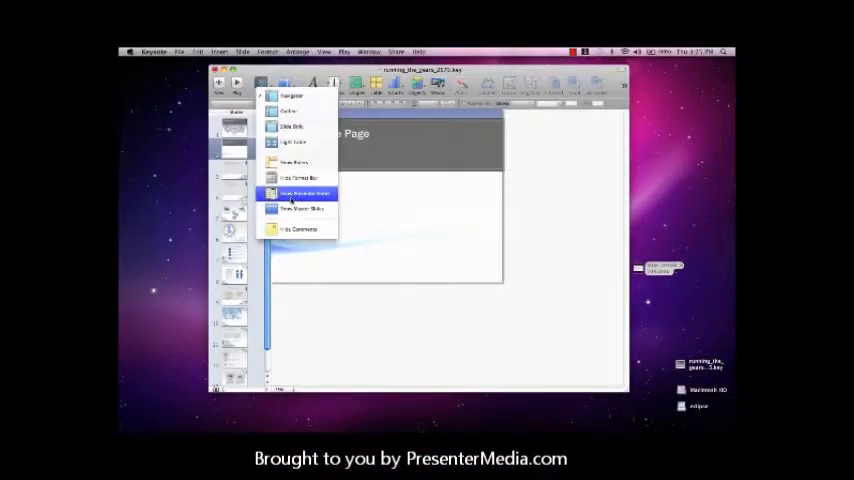
Show master slides, select the title master's movie, and open its QuickTime settings.
left_click(303, 193)
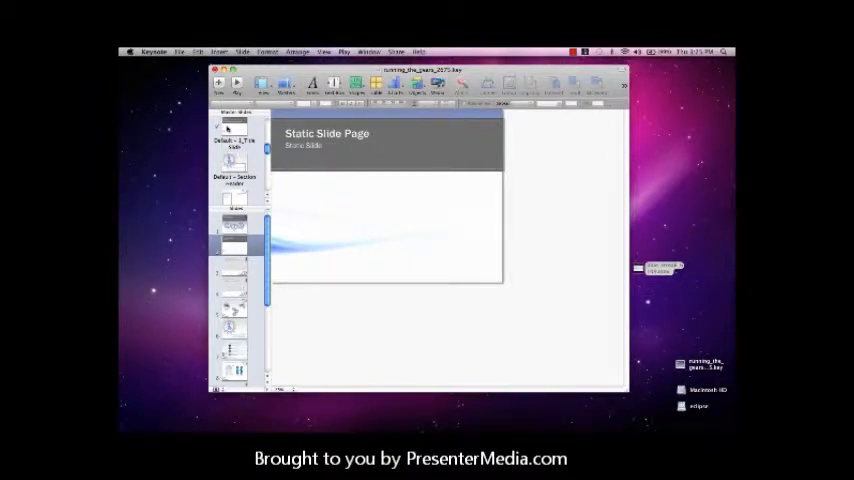
left_click(232, 135)
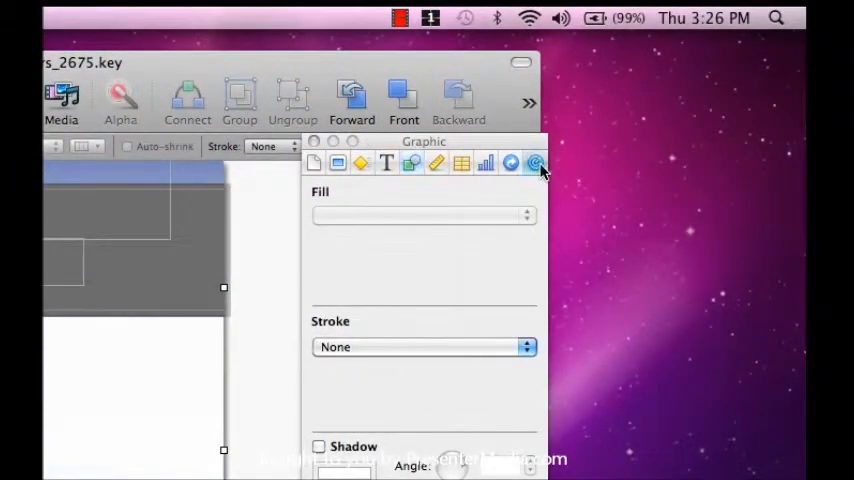
left_click(536, 163)
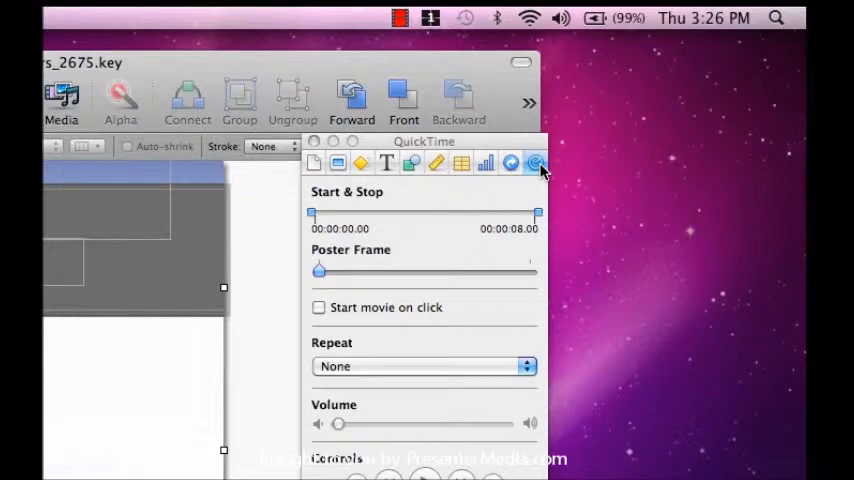
mouse_move(445, 216)
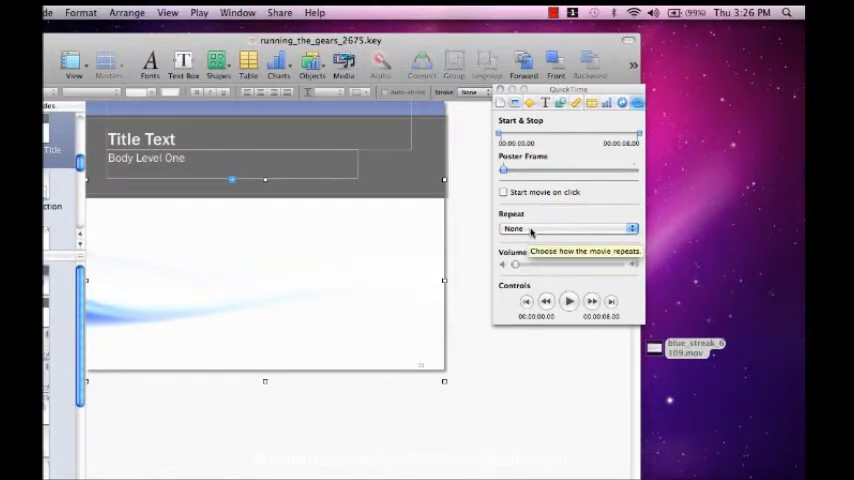
Set the blue streak movie's Repeat option to Loop.
left_click(568, 228)
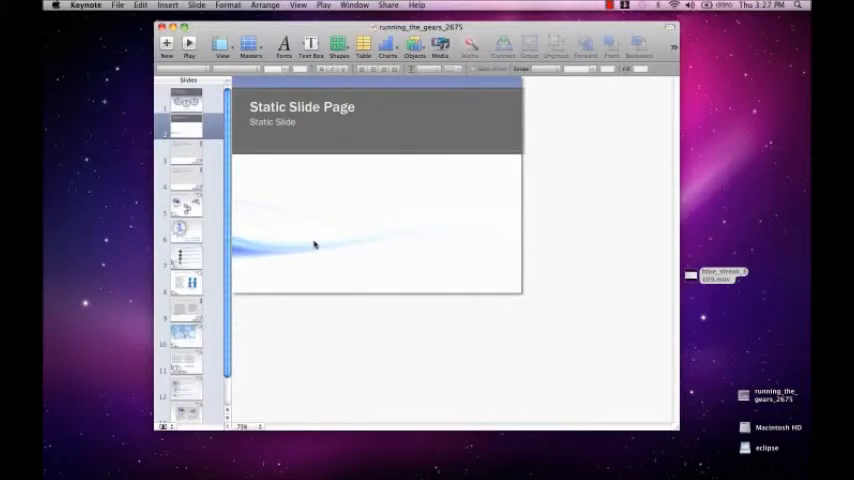
mouse_move(330, 308)
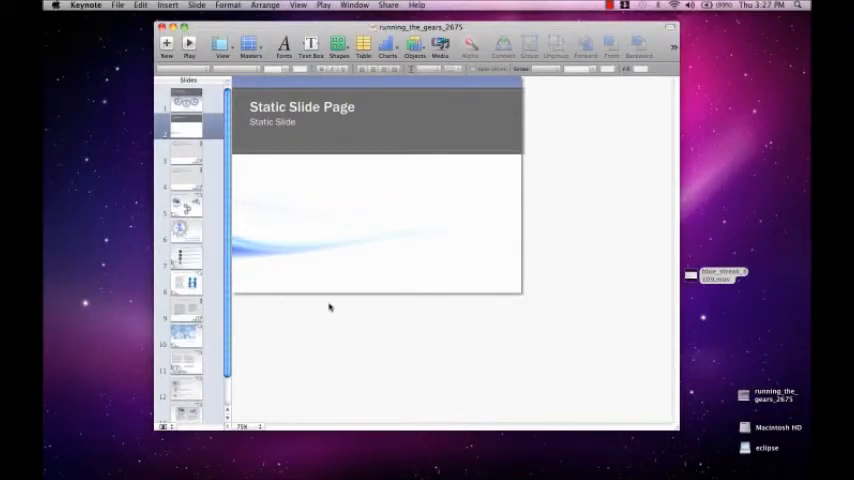